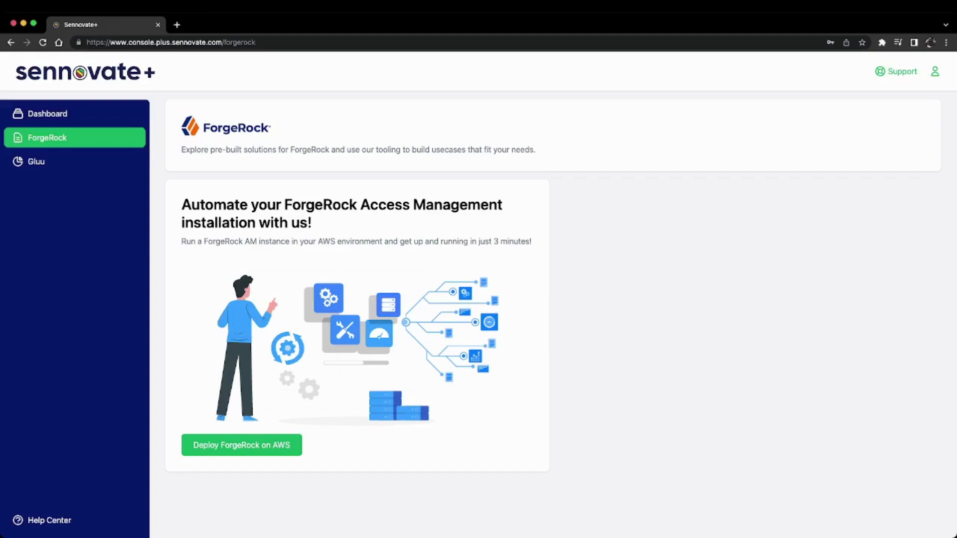
Step: Bring up the Deploy ForgeRock AM on AWS dialog from the ForgeRock page
left_click(241, 445)
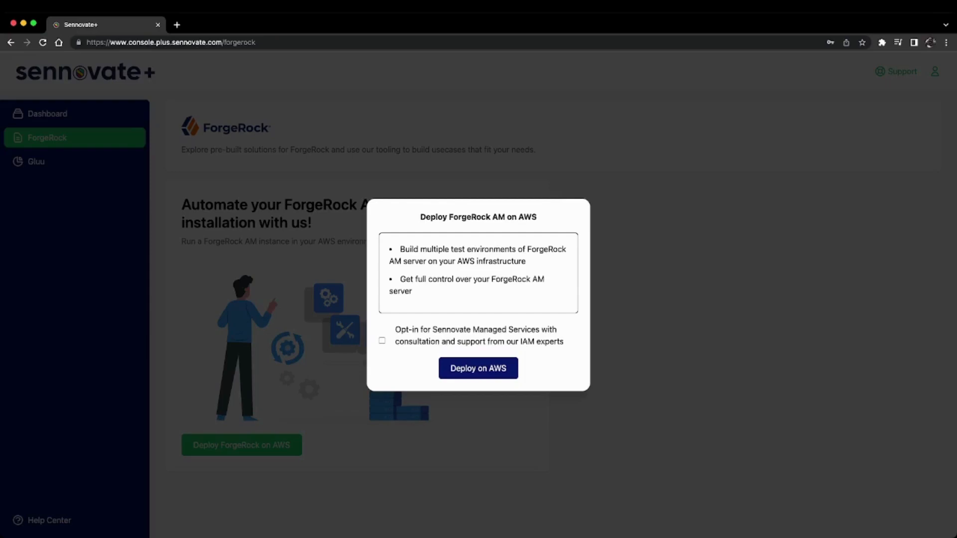
Step: Opt into Sennovate Managed Services and start the deployment on AWS
left_click(381, 340)
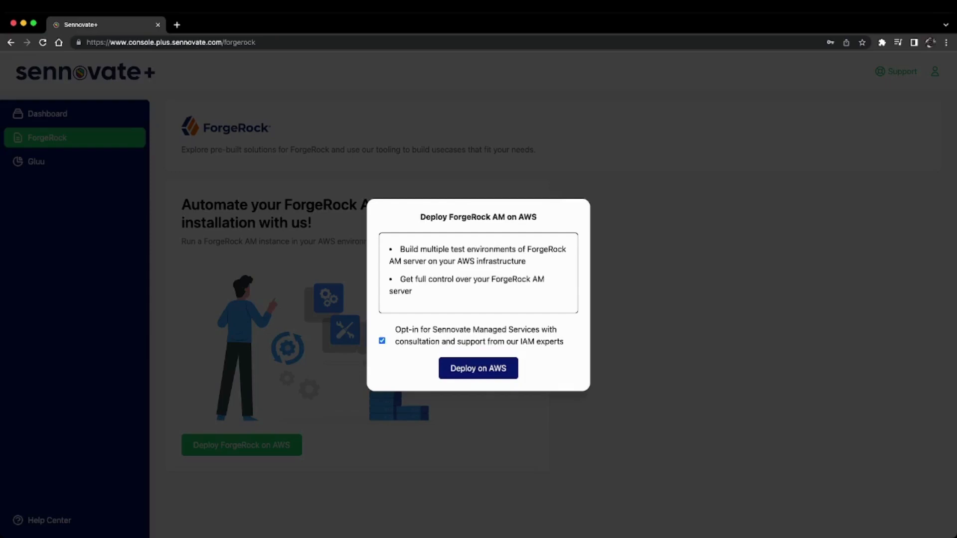
left_click(478, 367)
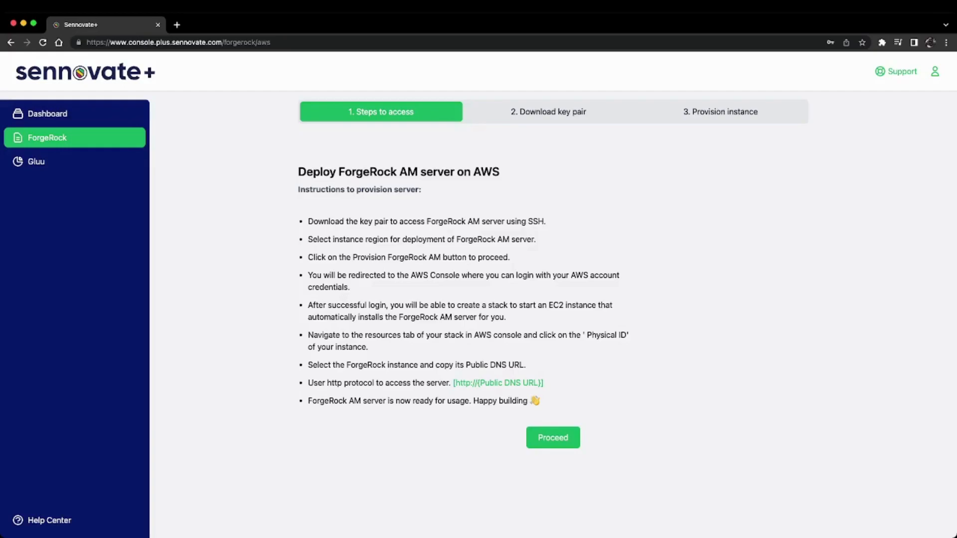
Step: Download the private-key.pem key pair, then return to the Provision instance step
left_click(552, 437)
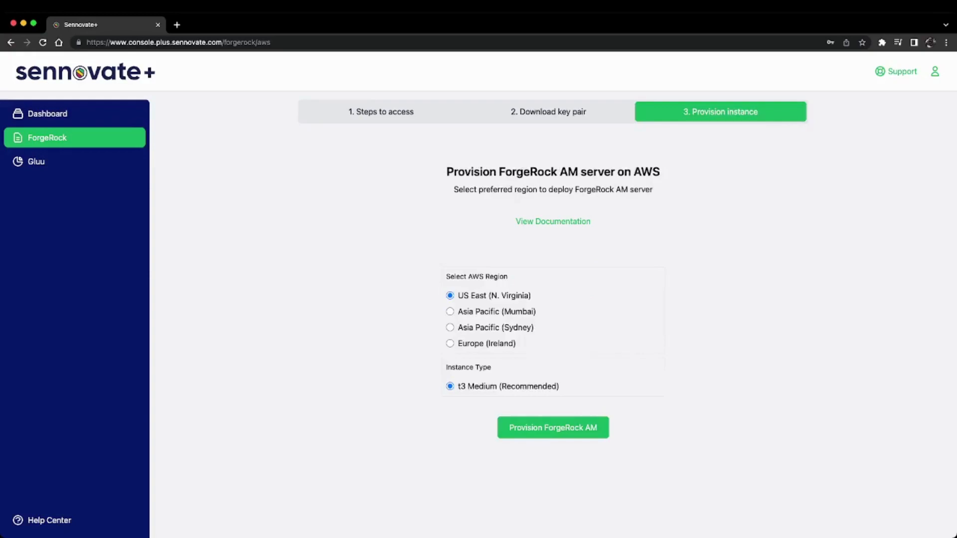
left_click(551, 427)
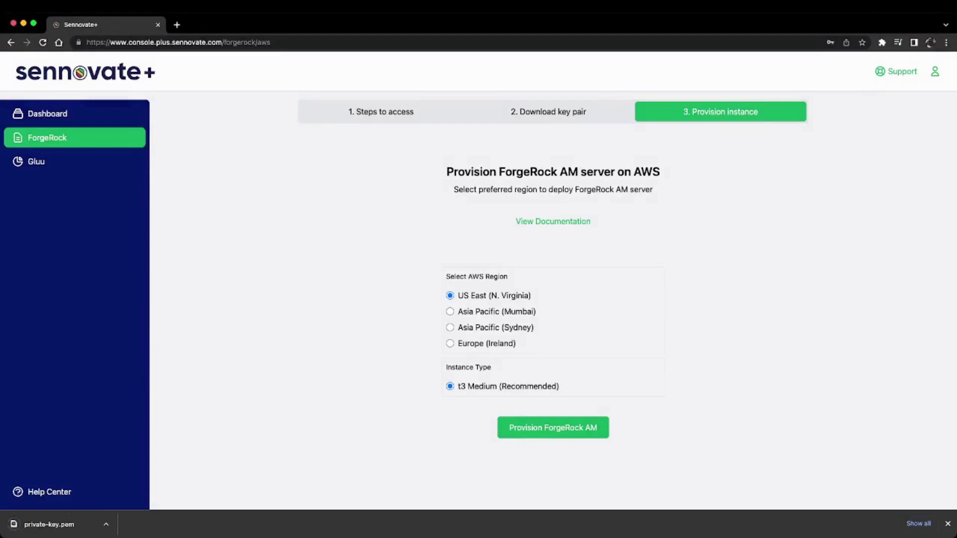
left_click(547, 111)
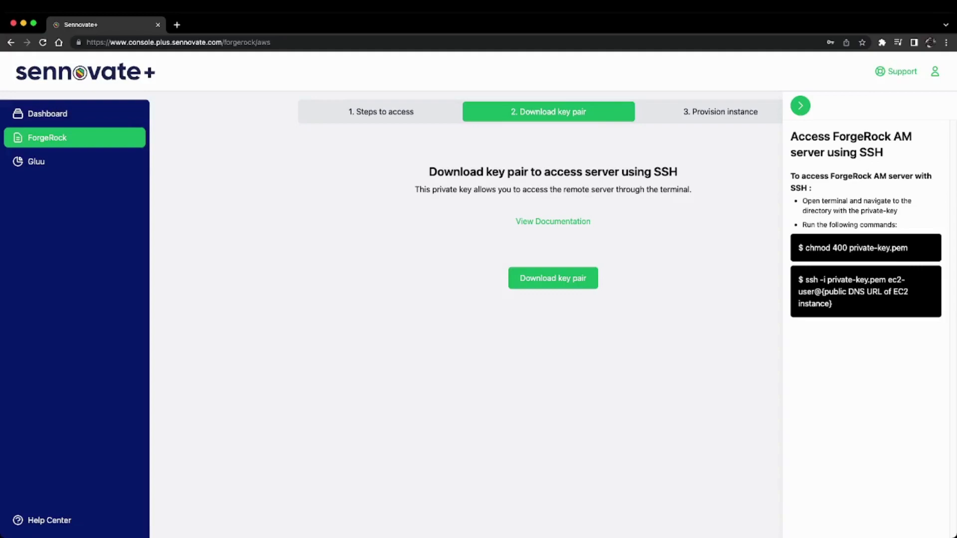
left_click(800, 106)
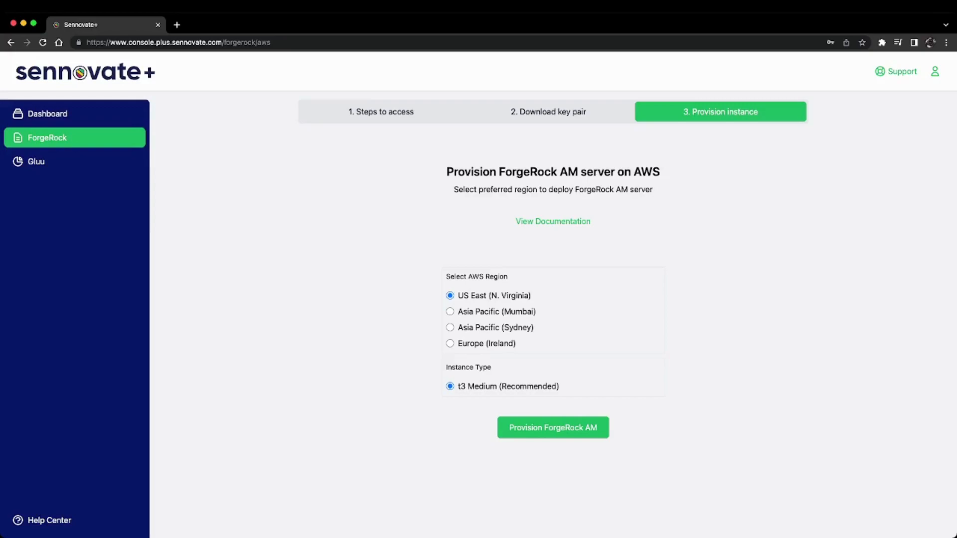
Step: Provision ForgeRock AM in US East, confirming the SSH key was downloaded
left_click(552, 427)
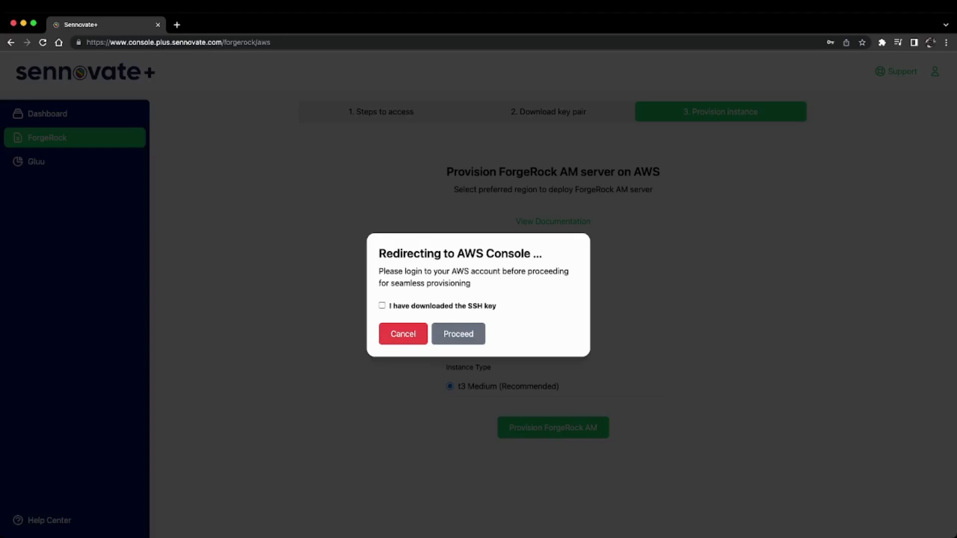
left_click(383, 305)
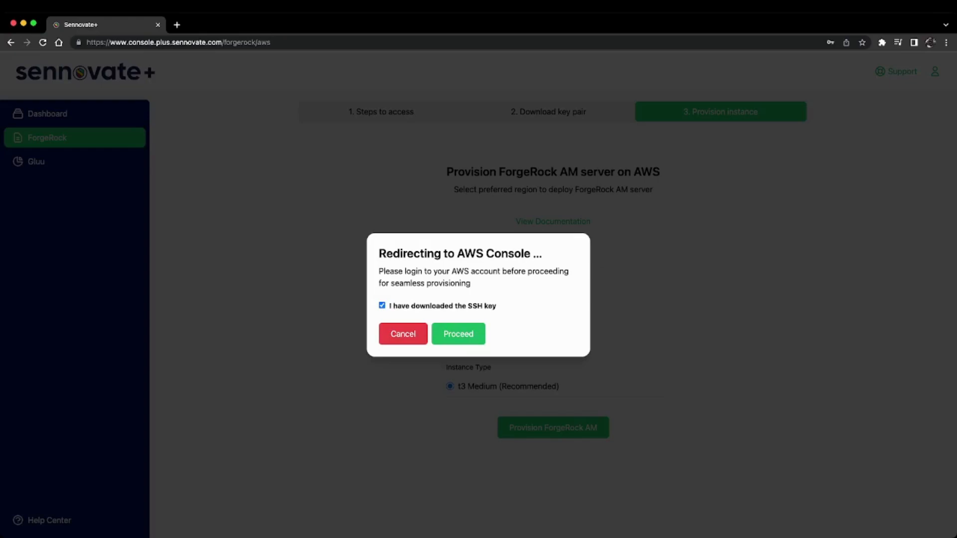
left_click(457, 334)
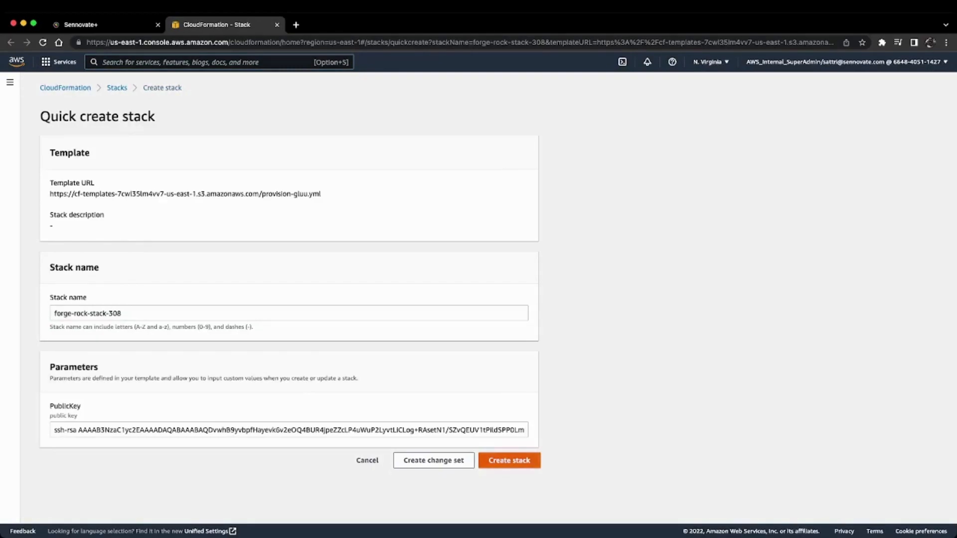
Step: Create stack forge-rock-stack-308 and open its EC2 instance from the Resources list
left_click(508, 460)
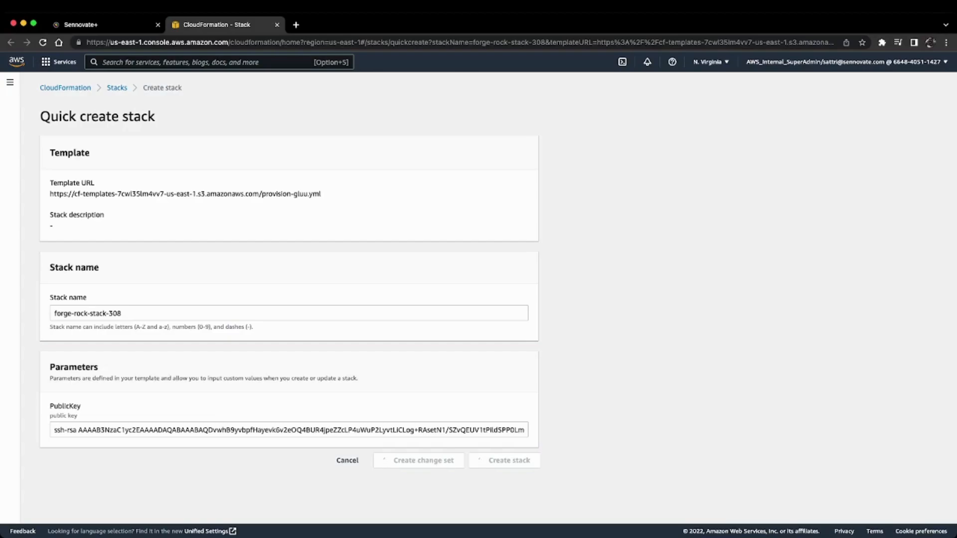
left_click(508, 460)
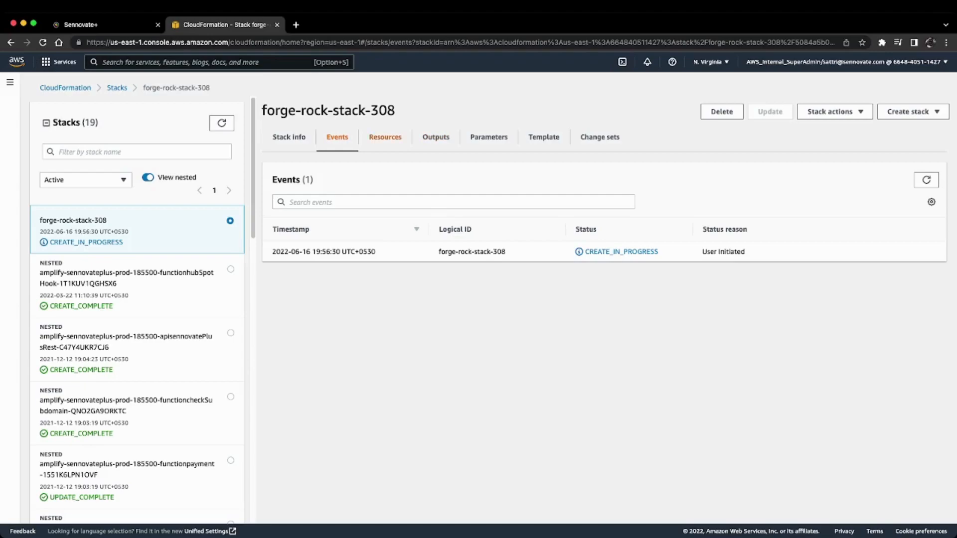
left_click(384, 137)
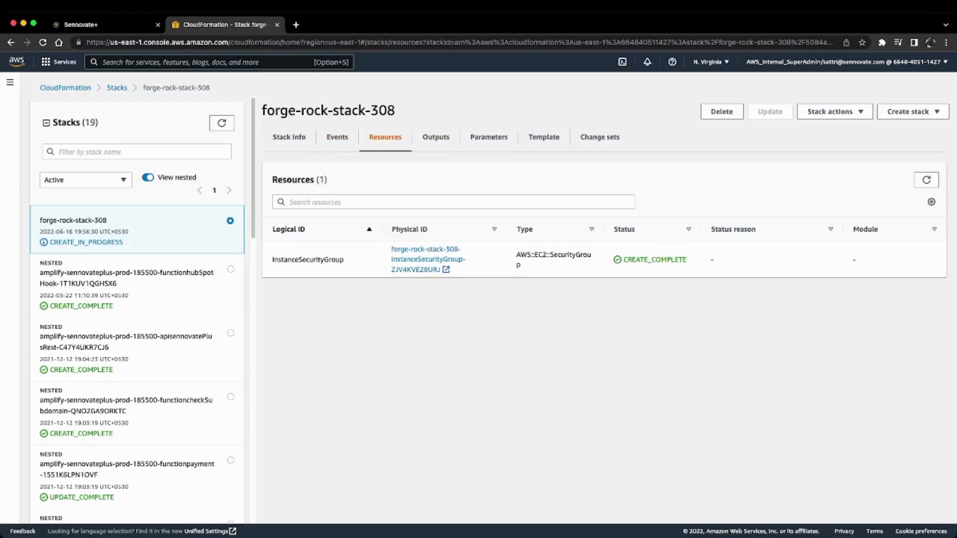
double_click(306, 259)
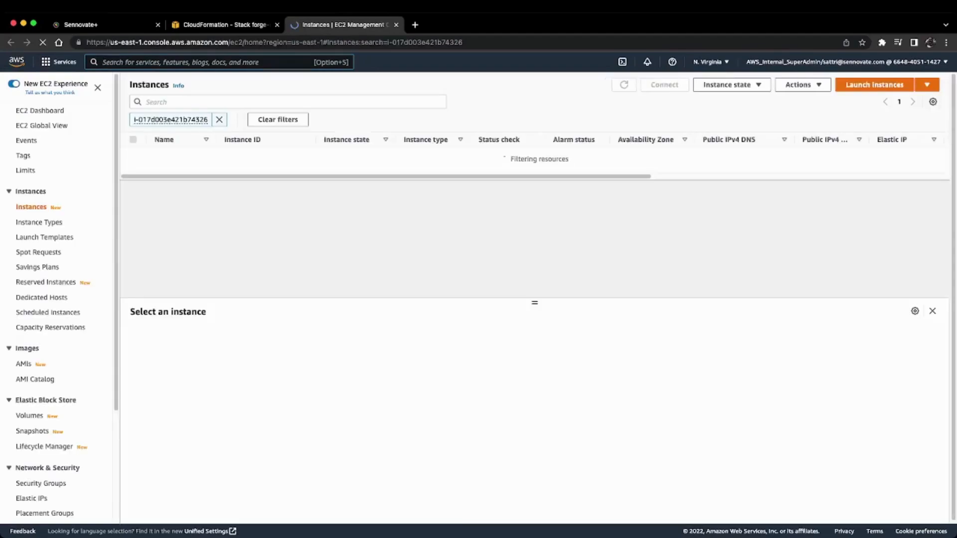
Step: Open the running instance's summary and copy its public IPv4 DNS name
left_click(623, 85)
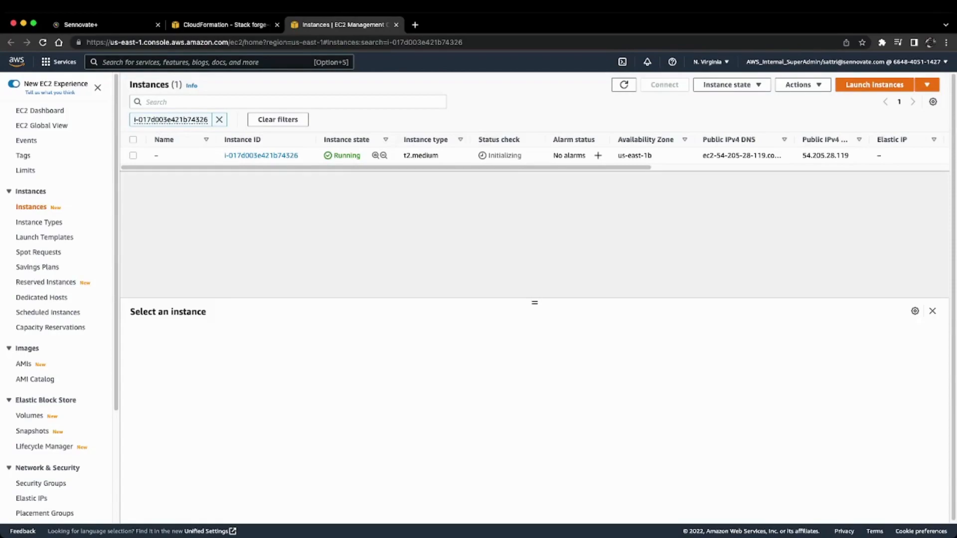
left_click(261, 155)
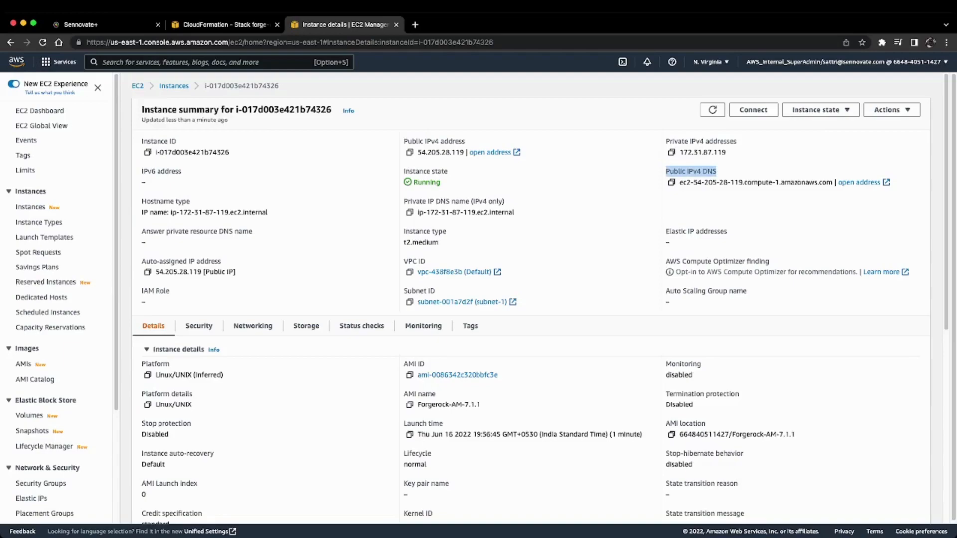
left_click(669, 182)
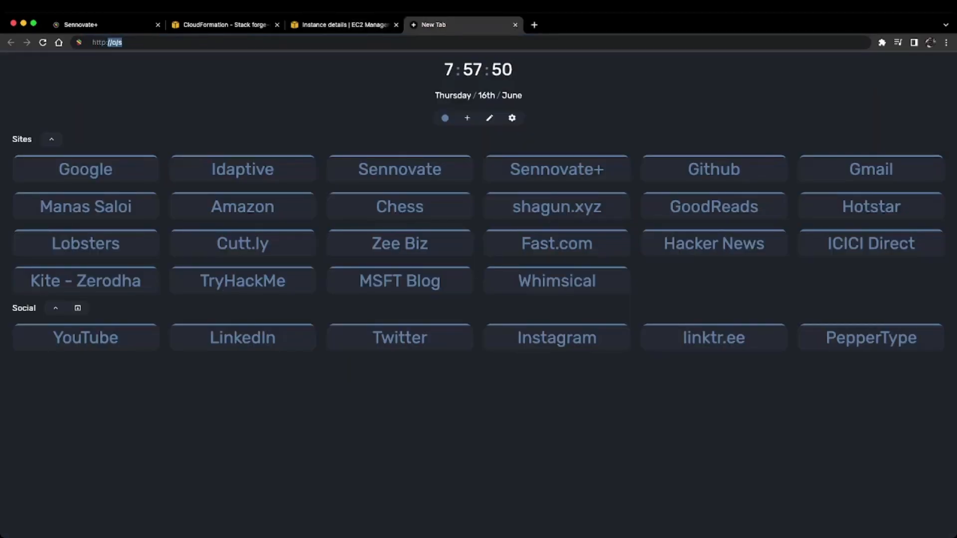
Step: Load ec2-54-205-28-119.compute-1.amazonaws.com in the new browser tab
type("ec2-54-205-28-119.compute-1.amazonaws.com")
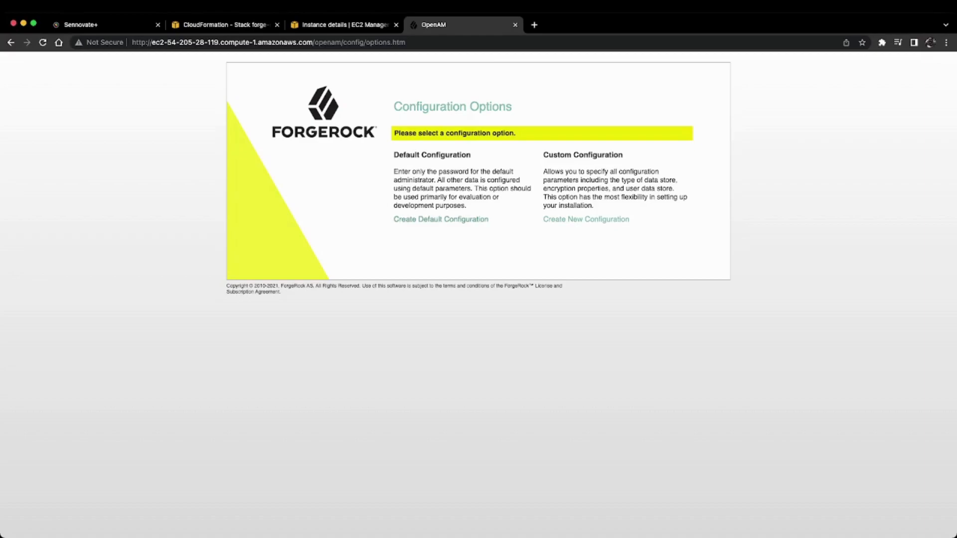
Step: Choose the default configuration and accept the license agreement
left_click(440, 219)
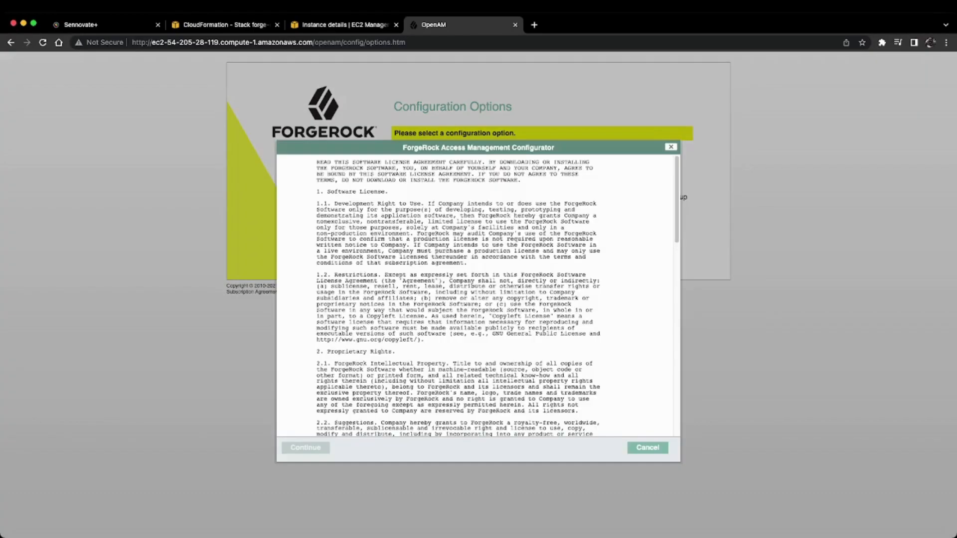
scroll("down", 3)
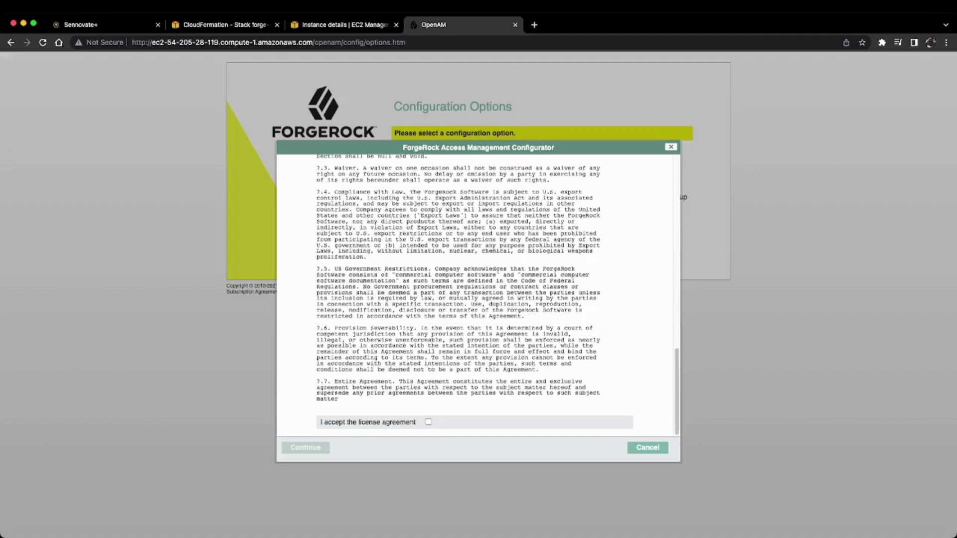
left_click(427, 421)
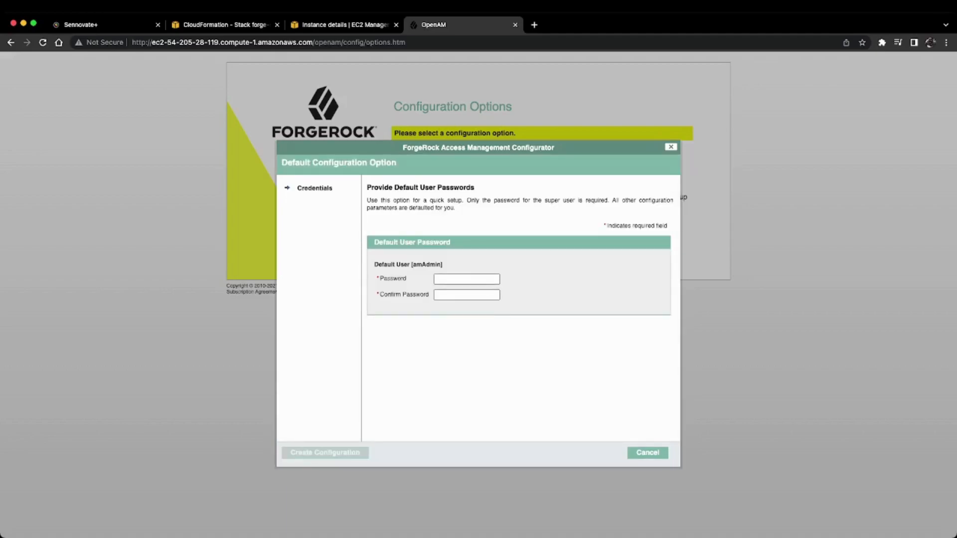
Step: Enter and confirm the amAdmin password, then create the configuration
left_click(466, 279)
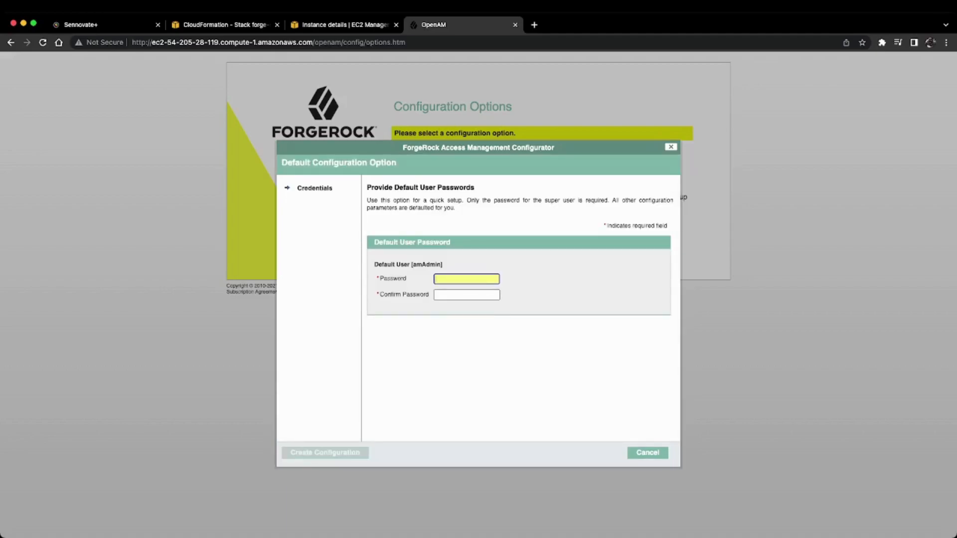
type("•••")
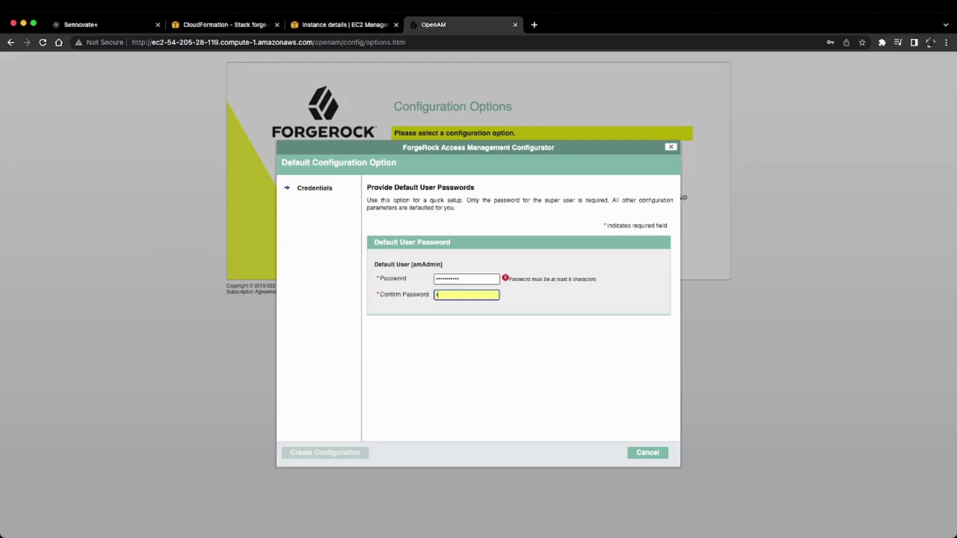
type("•")
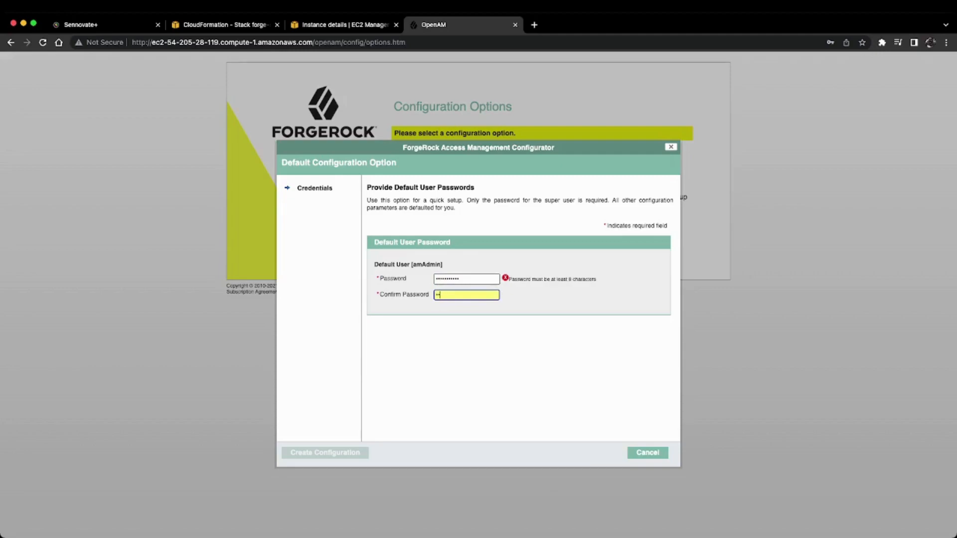
key("Backspace")
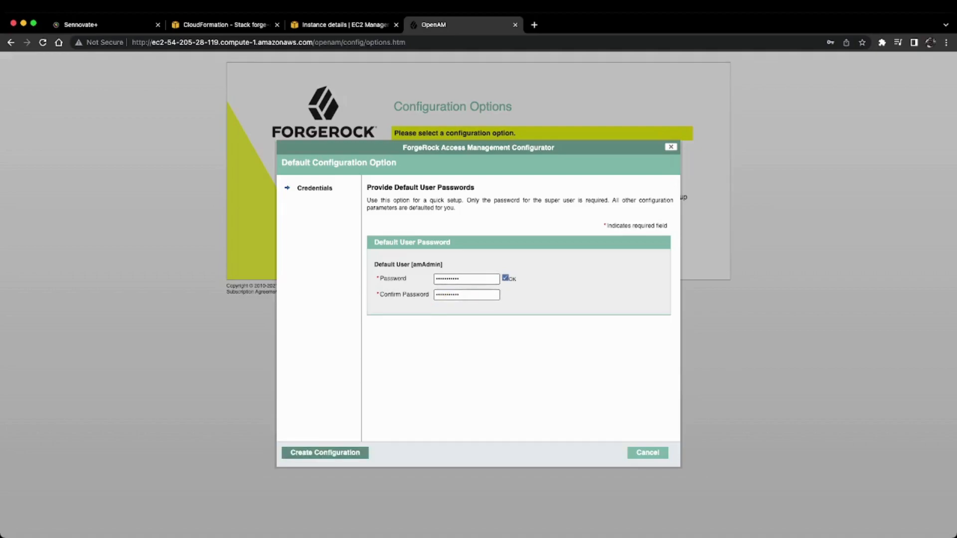
left_click(324, 452)
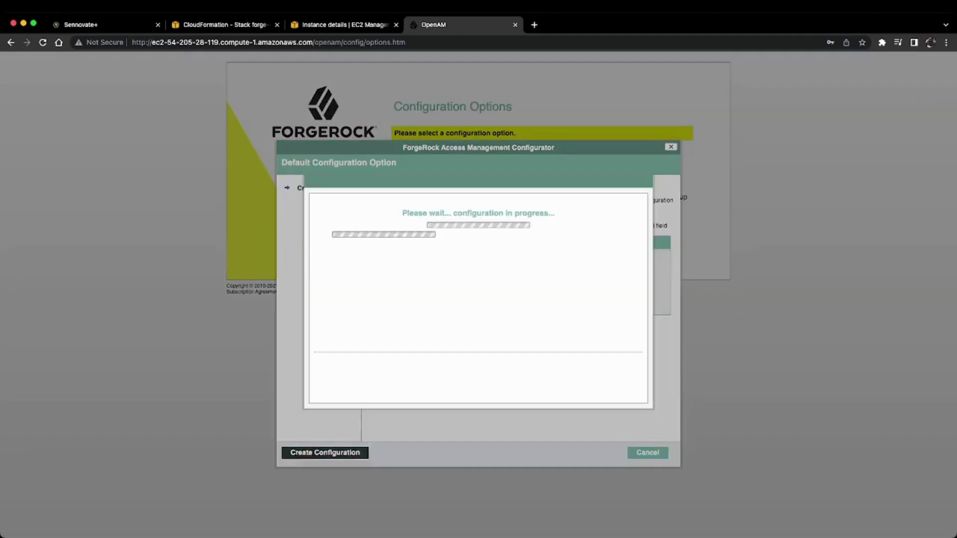
Step: Wait for the configuration to complete and proceed to the login page
left_click(324, 452)
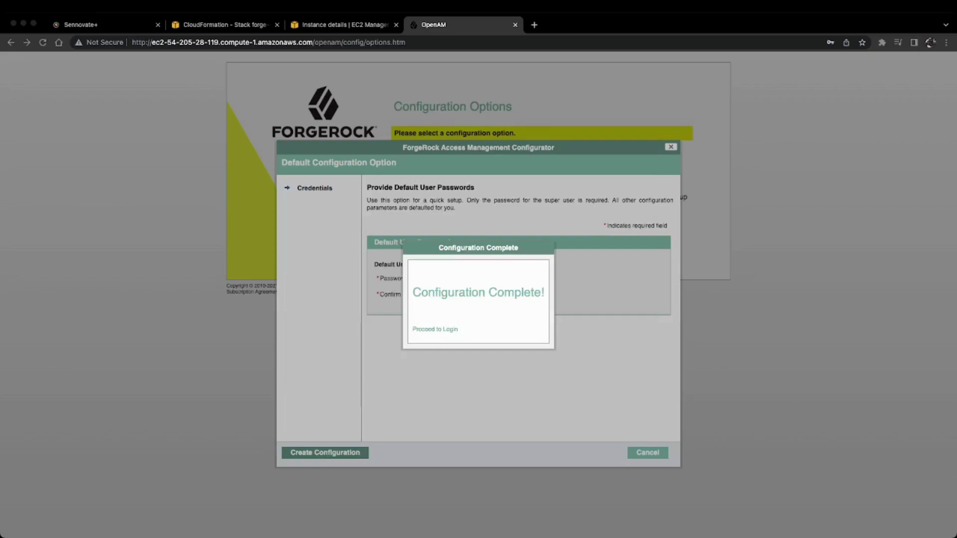
left_click(434, 329)
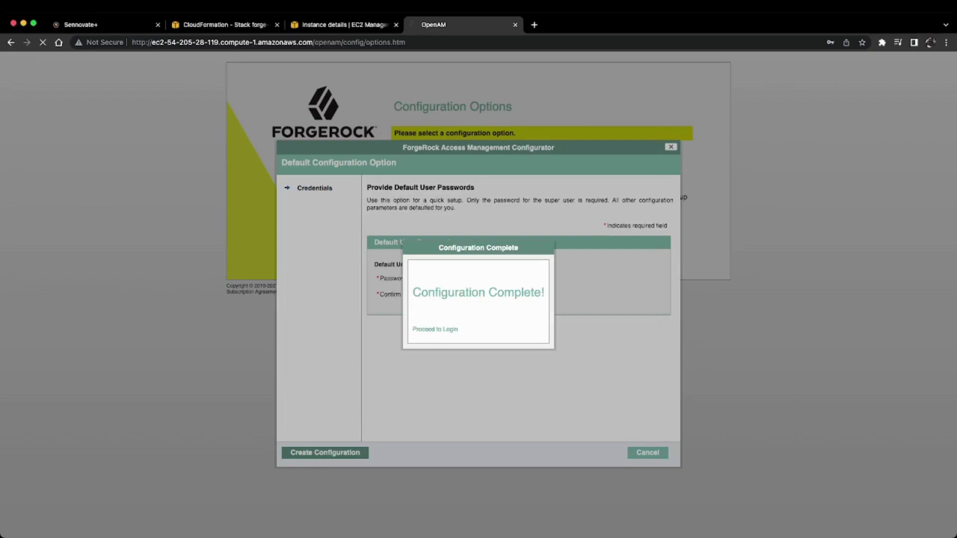
left_click(435, 328)
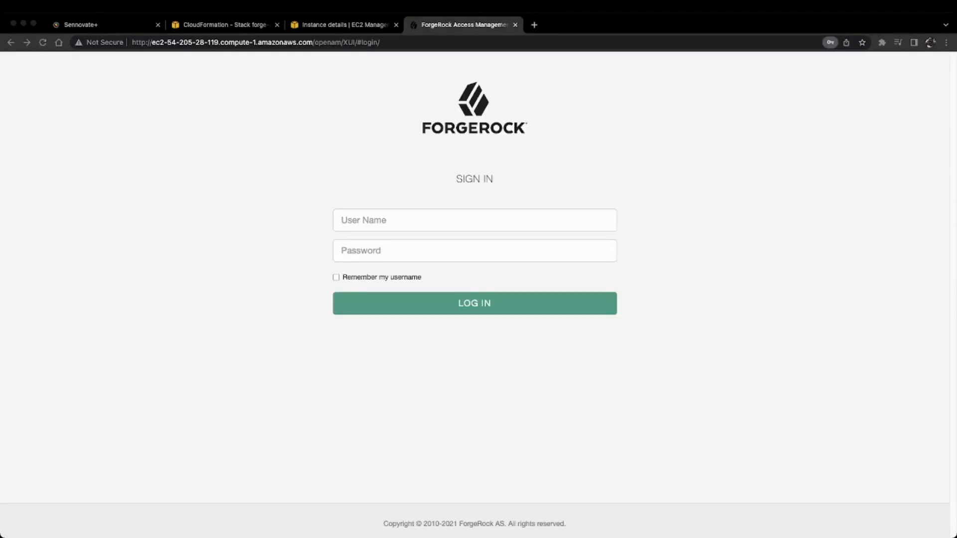
Step: Log in with user name amAdmin and the admin password
left_click(473, 220)
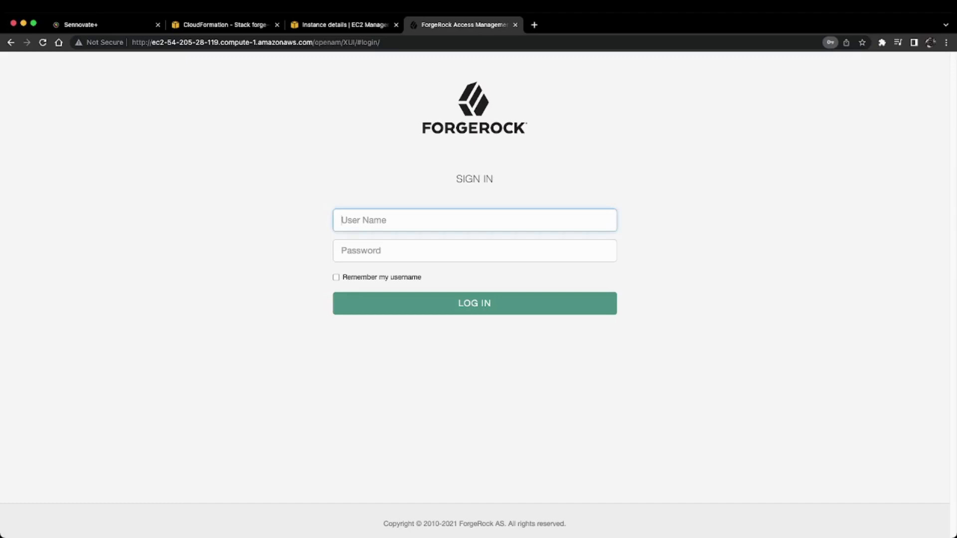
type("amAdmin")
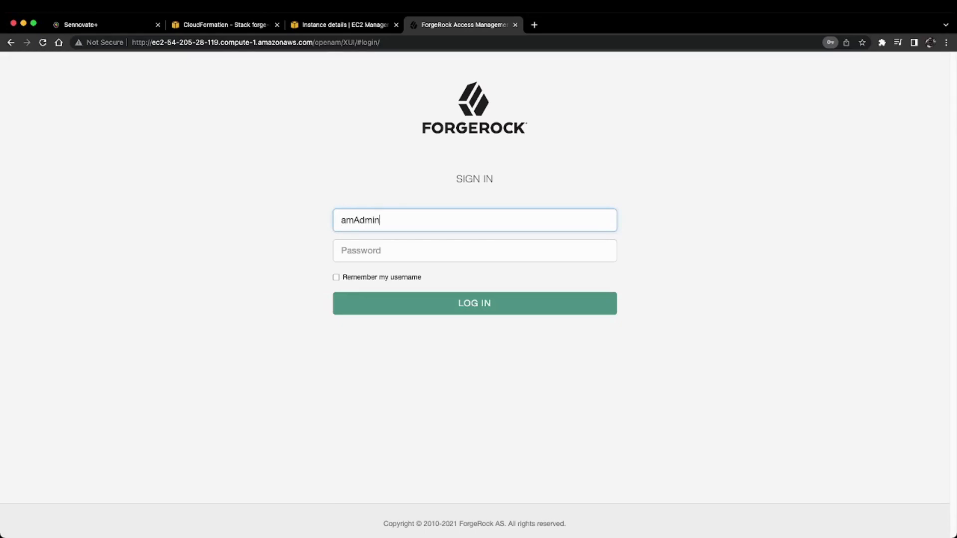
left_click(473, 250)
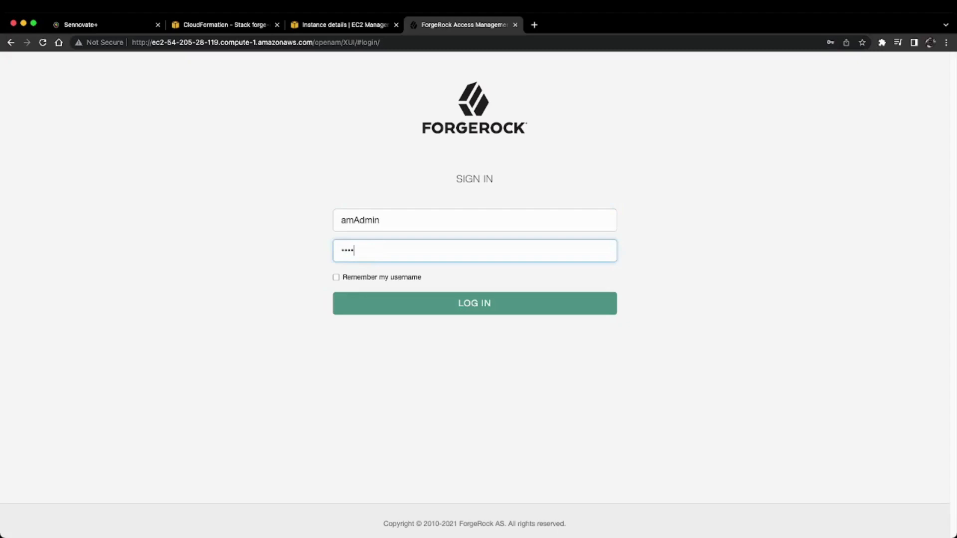
type("password")
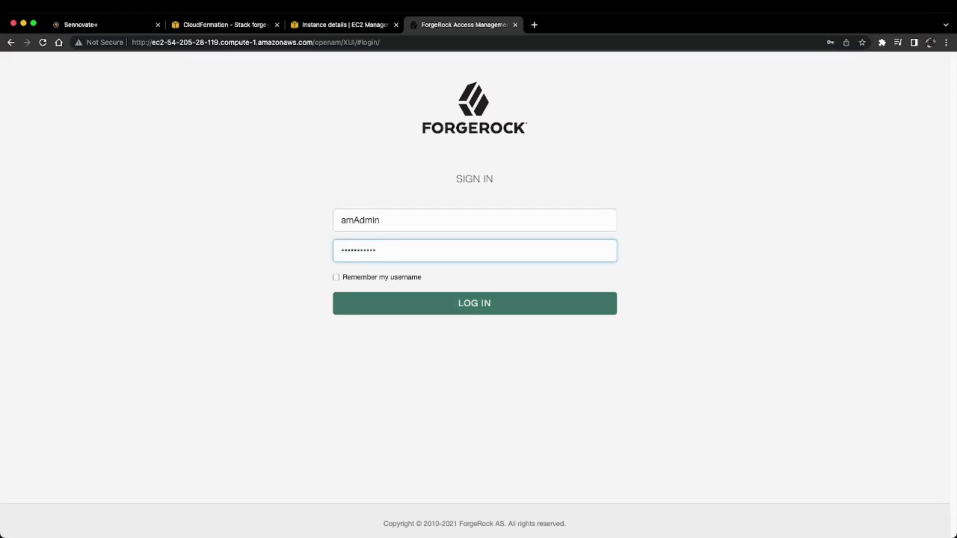
left_click(474, 303)
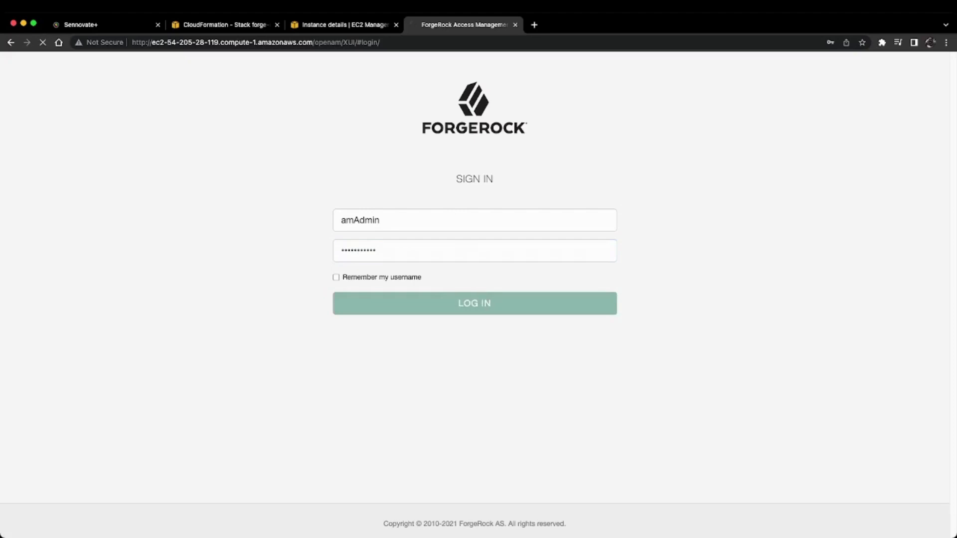
left_click(473, 303)
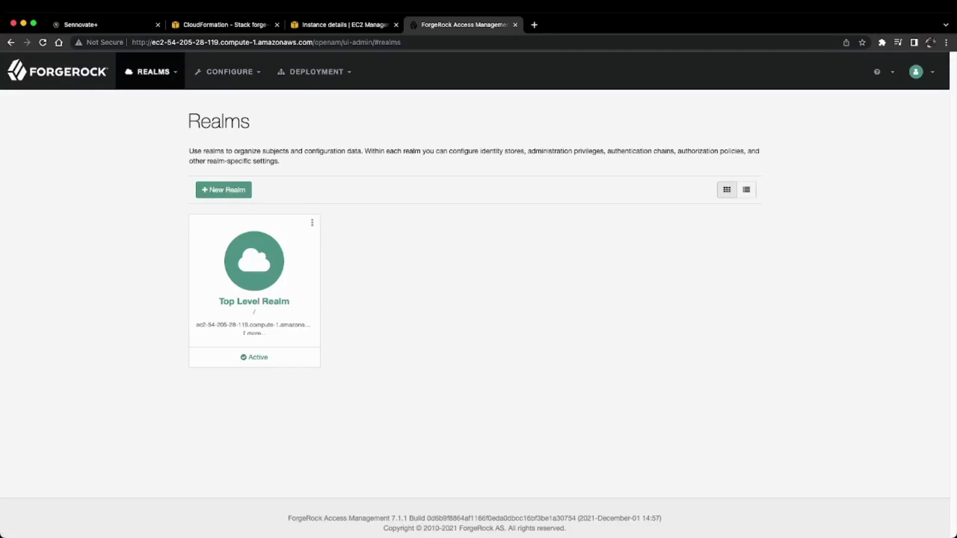
left_click(915, 71)
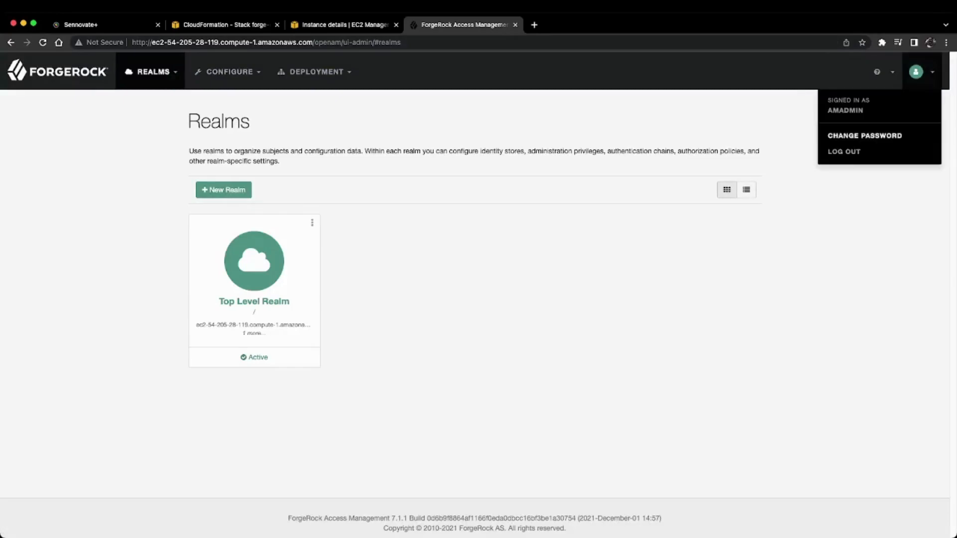
left_click(229, 71)
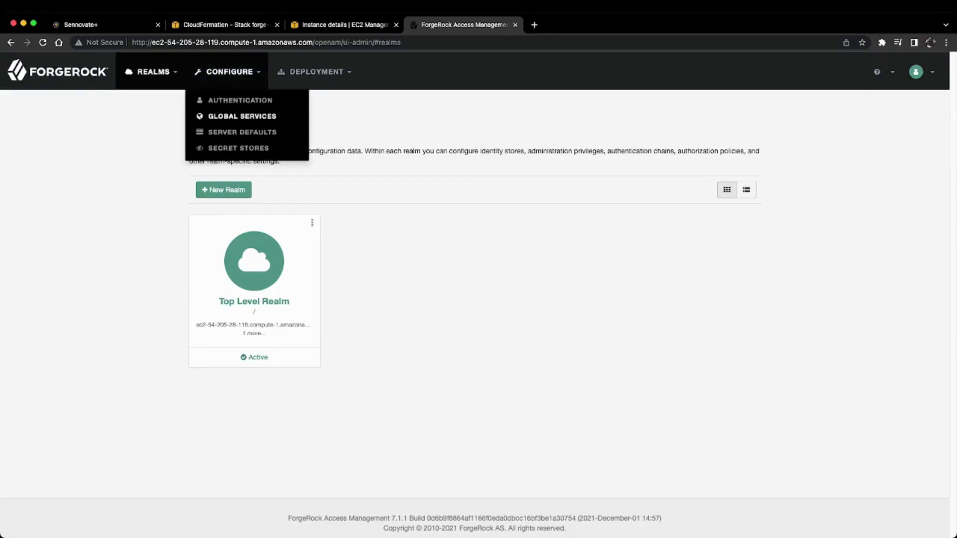
left_click(313, 71)
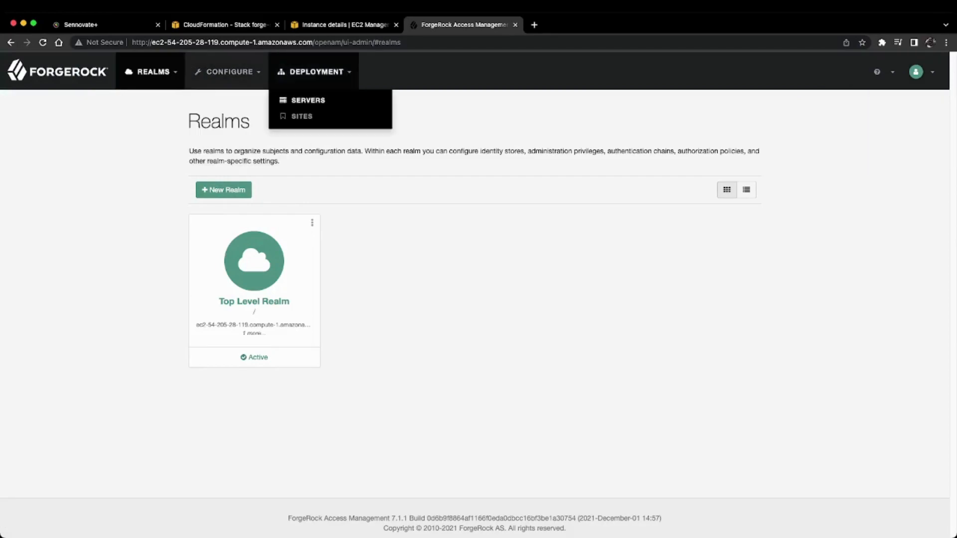